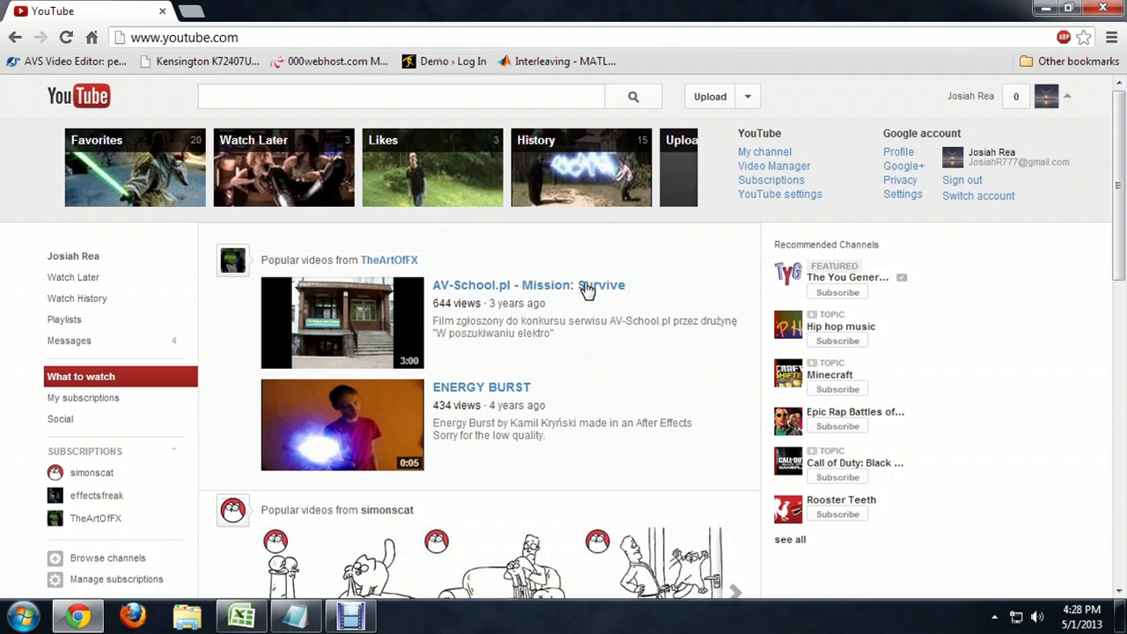
Scroll the YouTube home page down past the recommended videos to the footer.
scroll("down", 3)
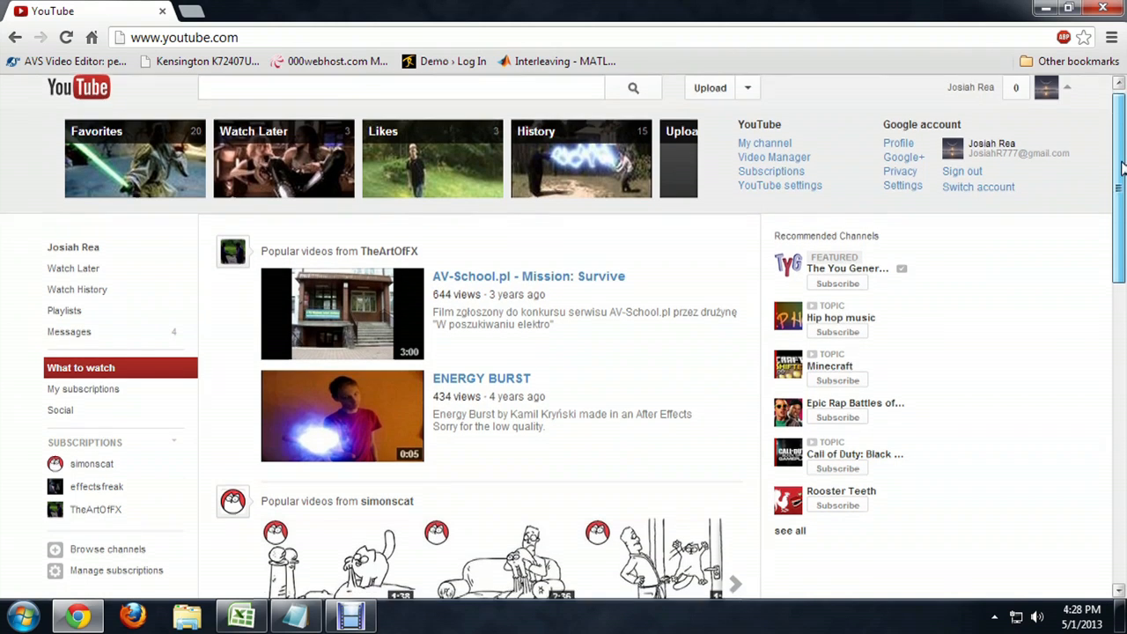
scroll("down", 3)
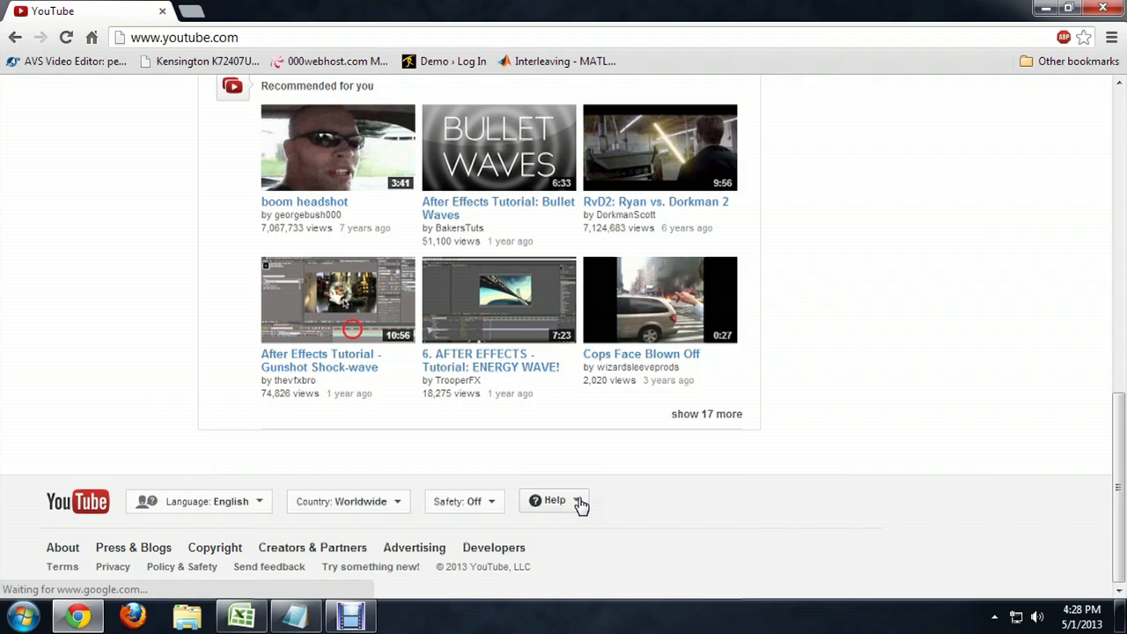
From the footer Help menu, go to Explore Help and the 'How to upload videos' article.
left_click(553, 500)
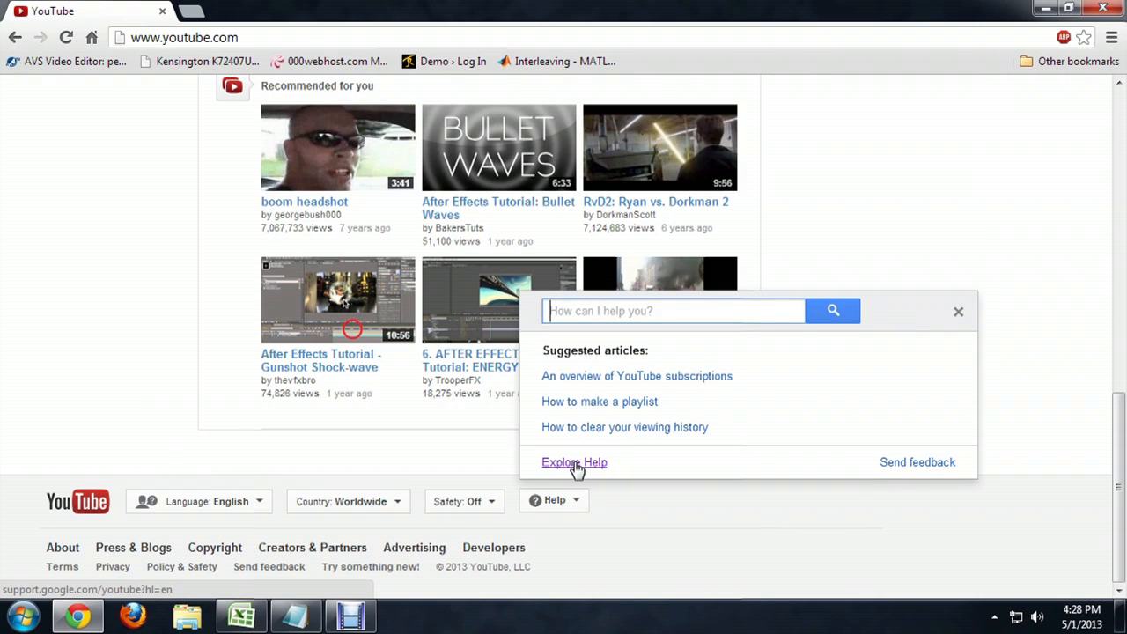
left_click(574, 462)
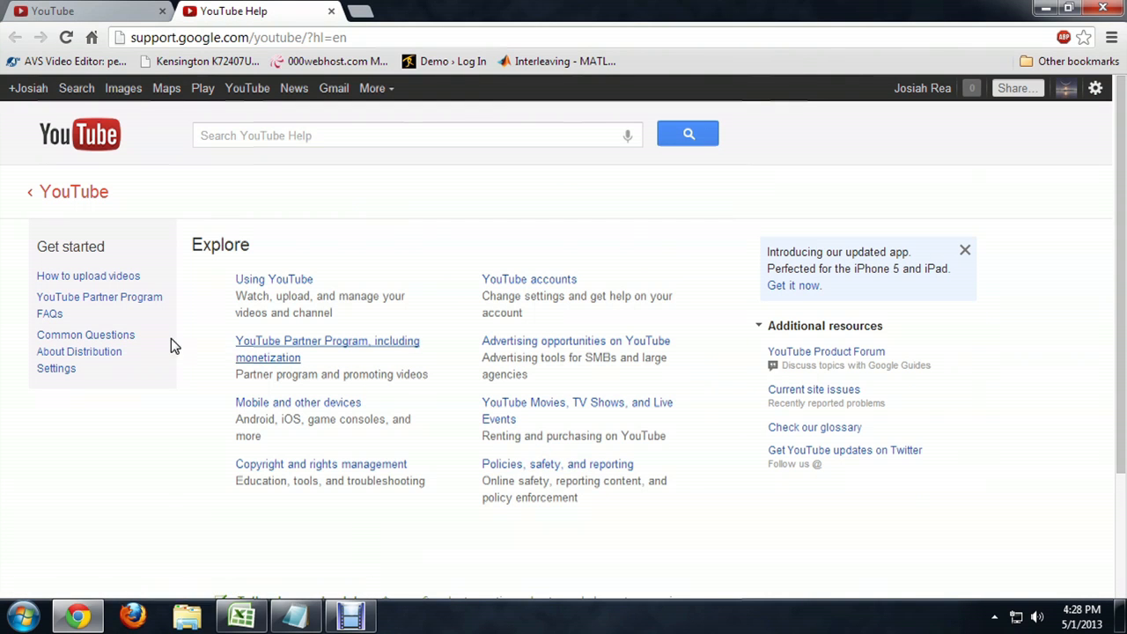
mouse_move(114, 275)
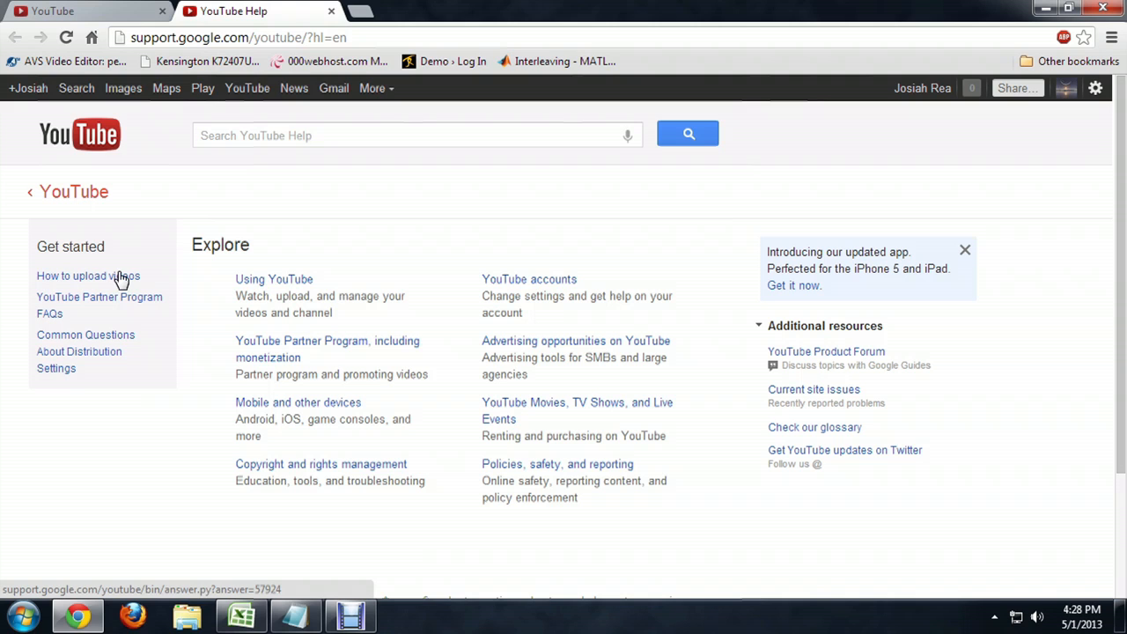
left_click(89, 274)
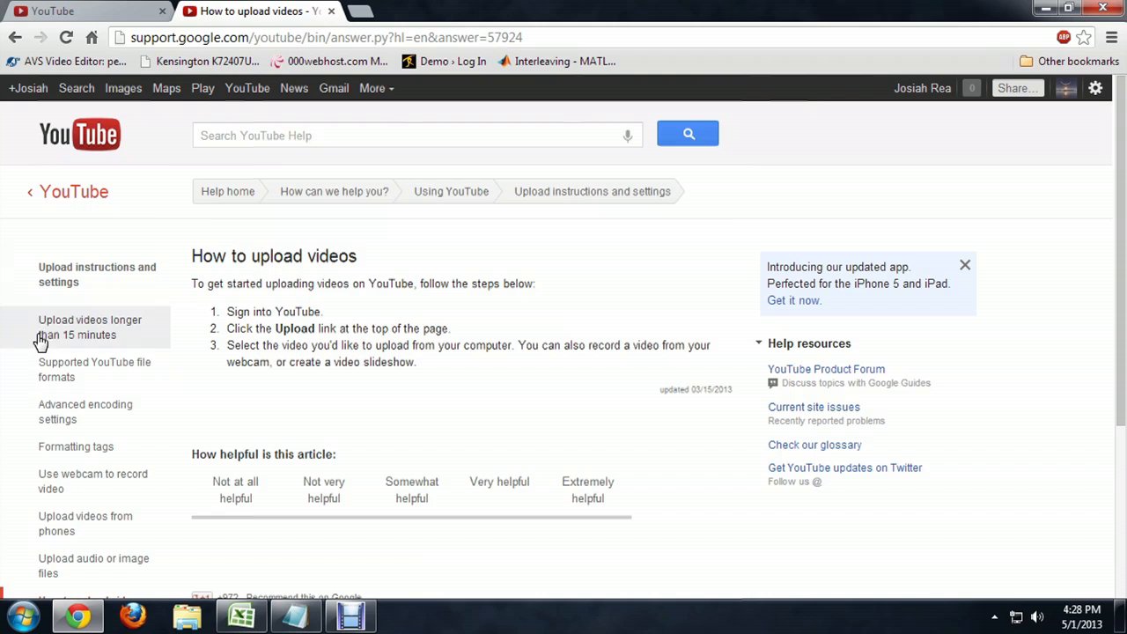
mouse_move(130, 369)
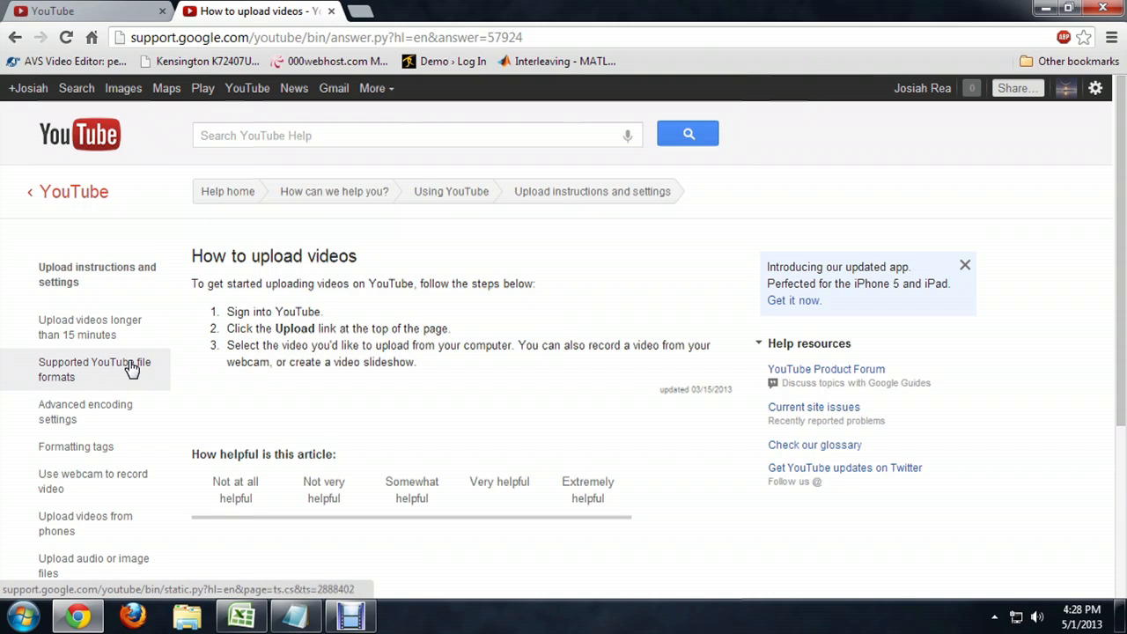
left_click(95, 369)
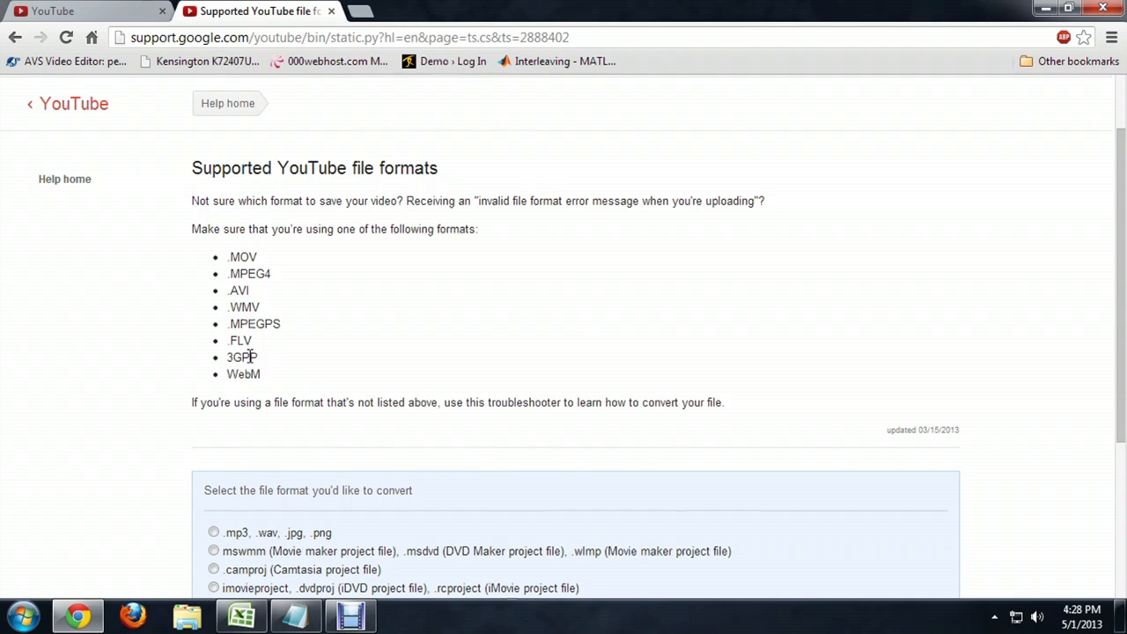
left_click_drag(255, 324, 255, 373)
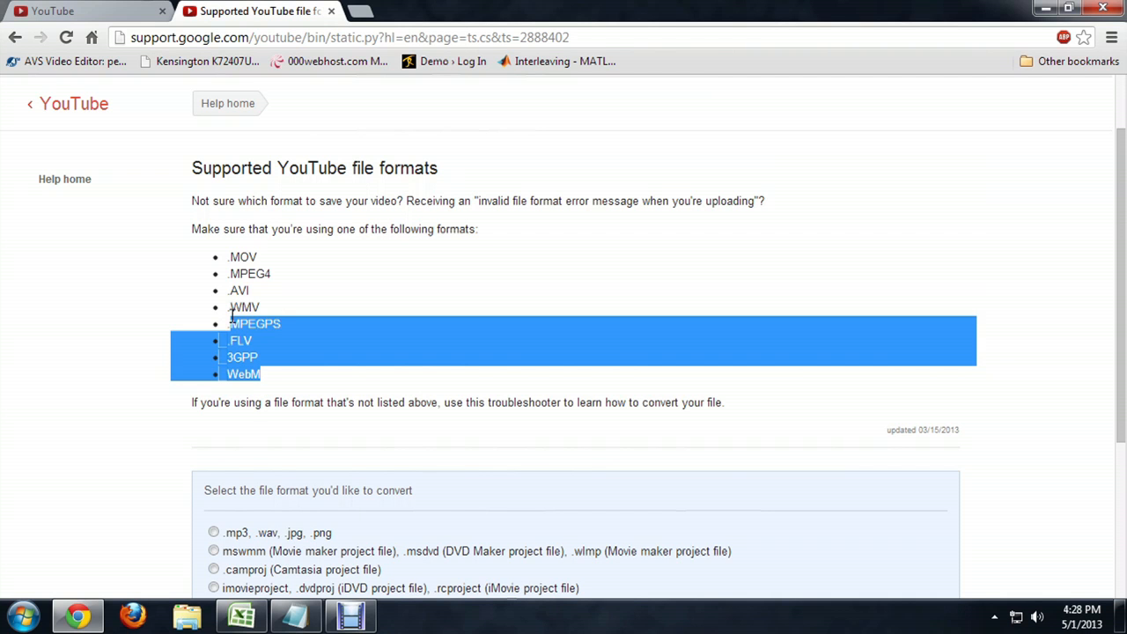
left_click(405, 298)
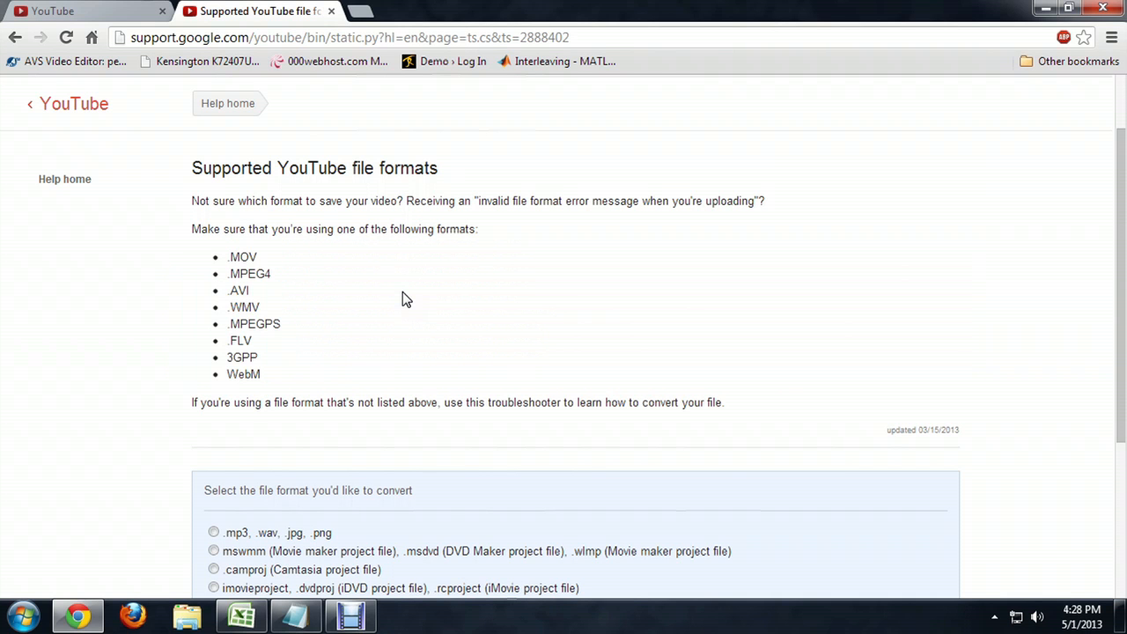
scroll("down", 3)
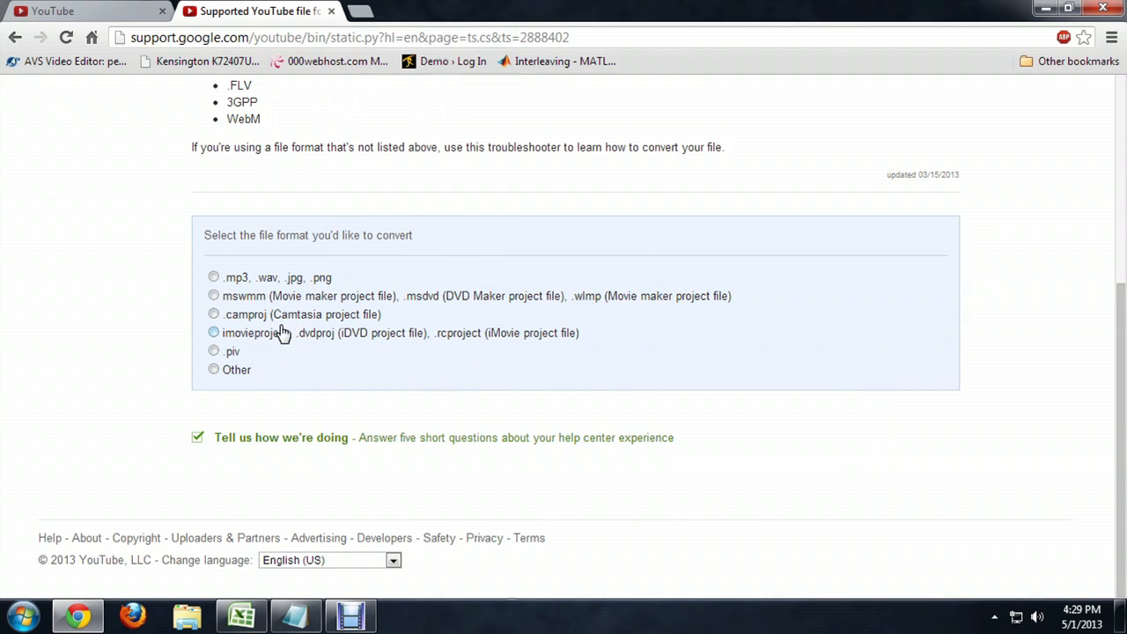
mouse_move(609, 322)
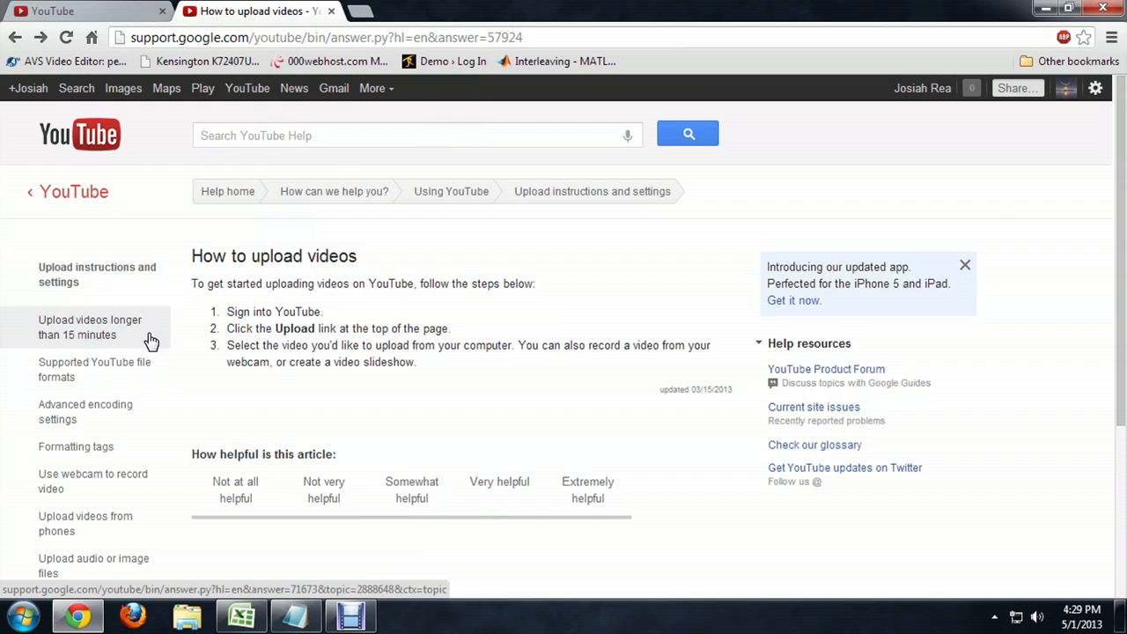
mouse_move(97, 417)
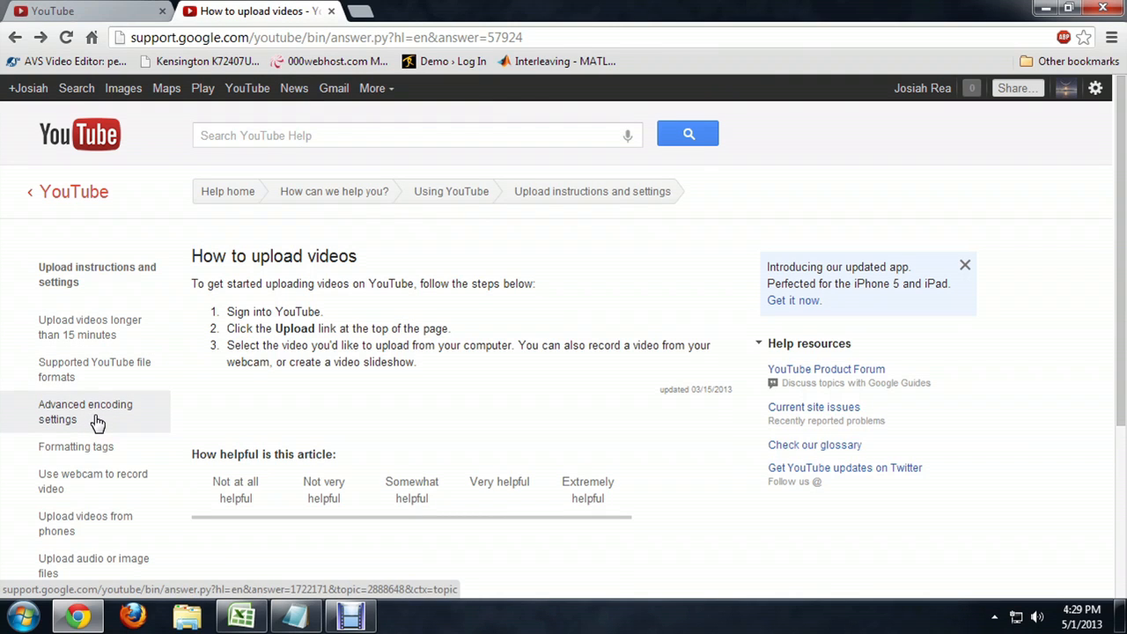
Go to the Advanced encoding settings article and down to its bitrate and resolution tables.
left_click(84, 412)
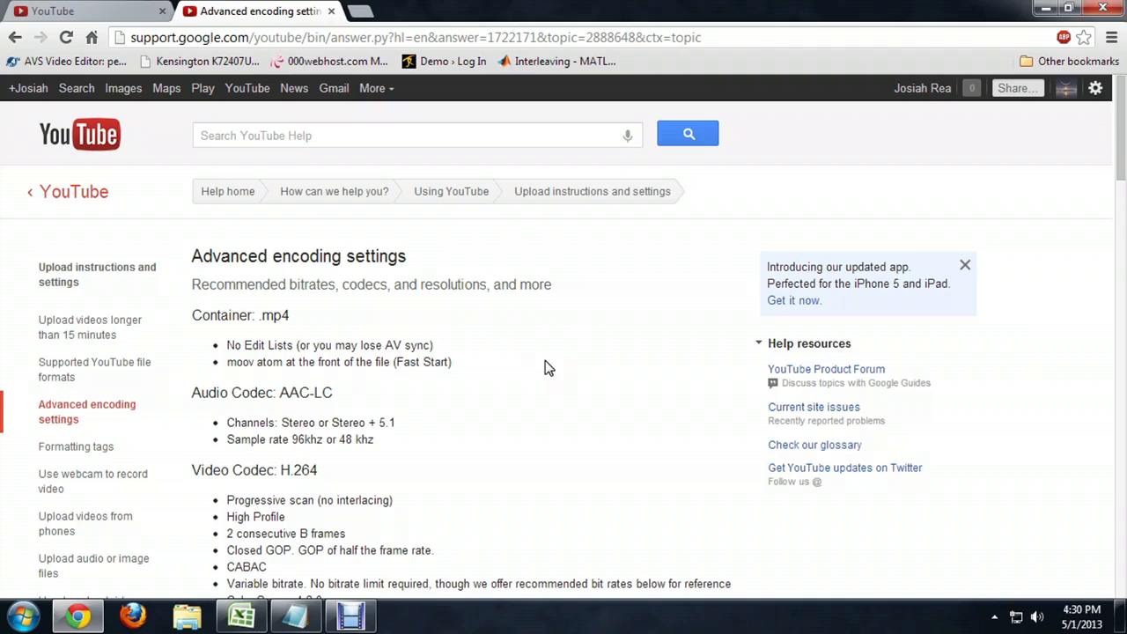
scroll("down", 3)
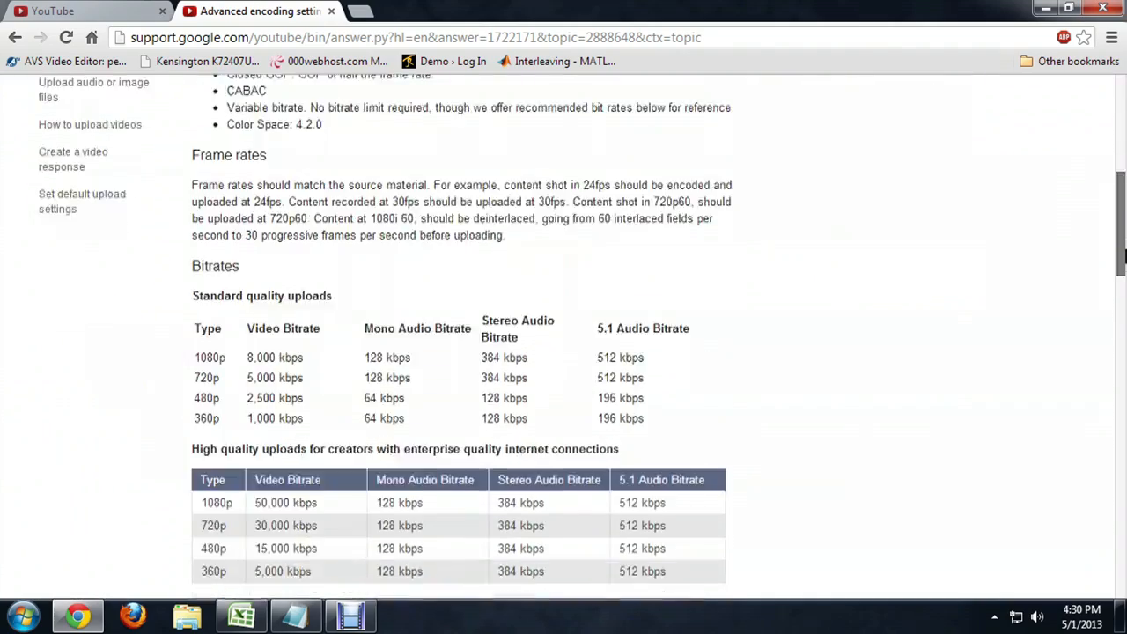
scroll("down", 3)
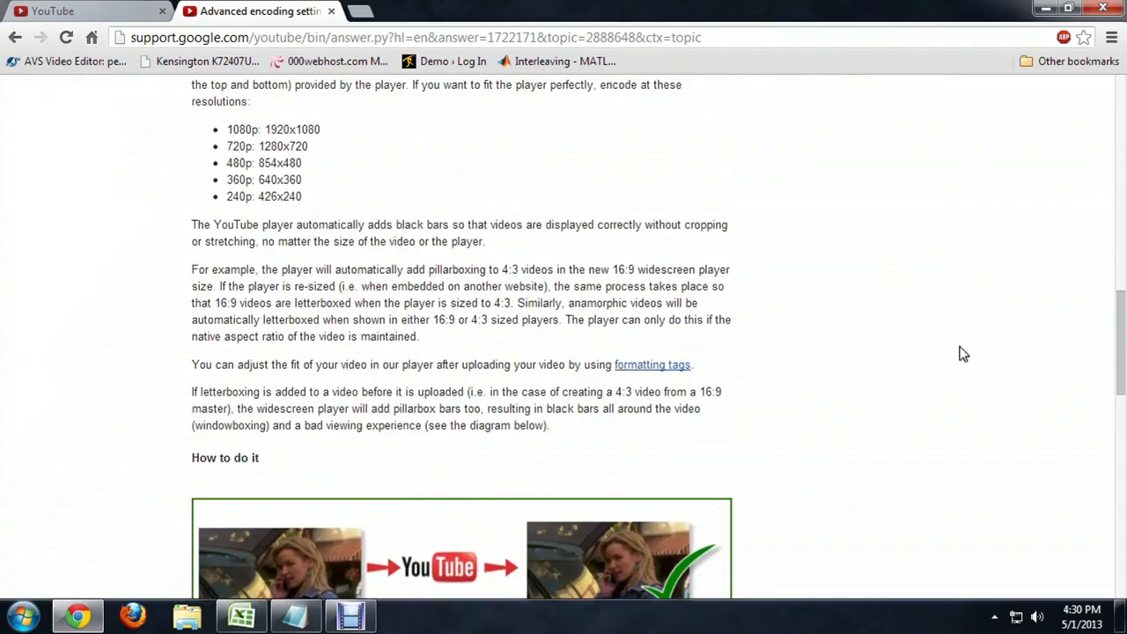